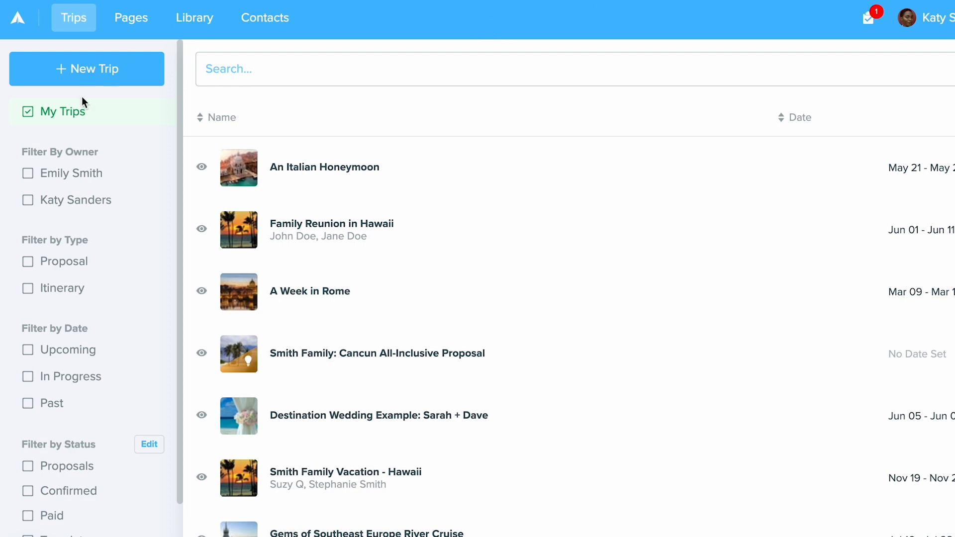
{"action": "mouse_move", "coordinate": [397, 30]}
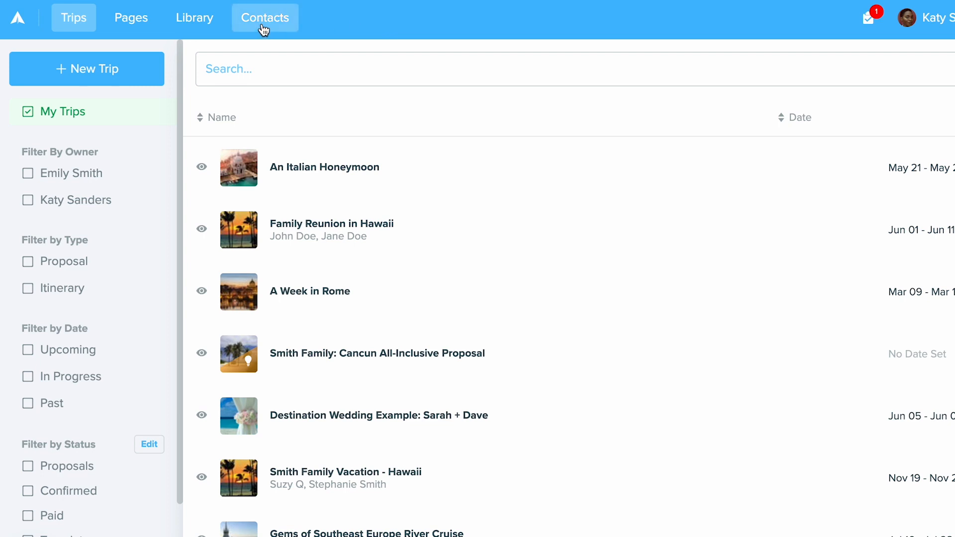
- Show the Contacts list, then bring up the Import Contacts instructions
{"action": "left_click", "coordinate": [264, 17]}
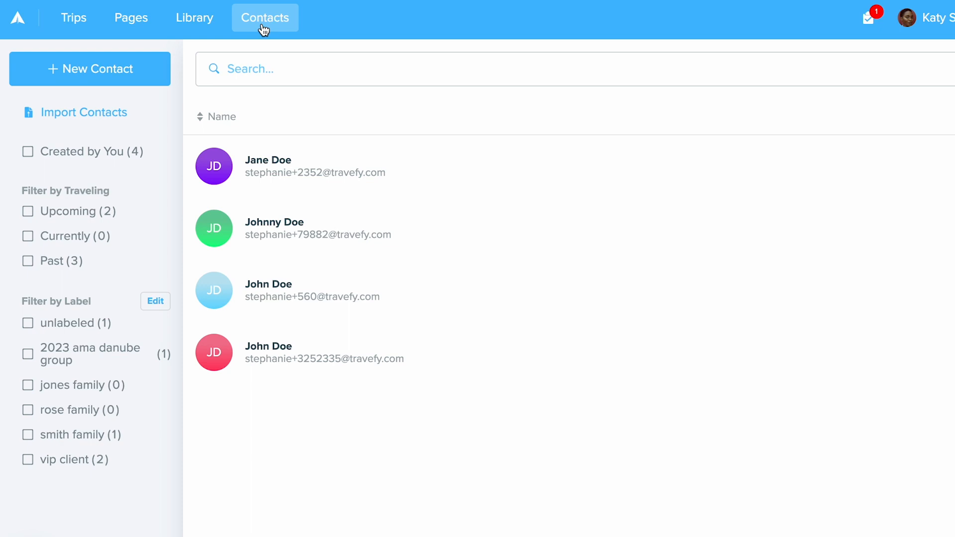
{"action": "mouse_move", "coordinate": [186, 82]}
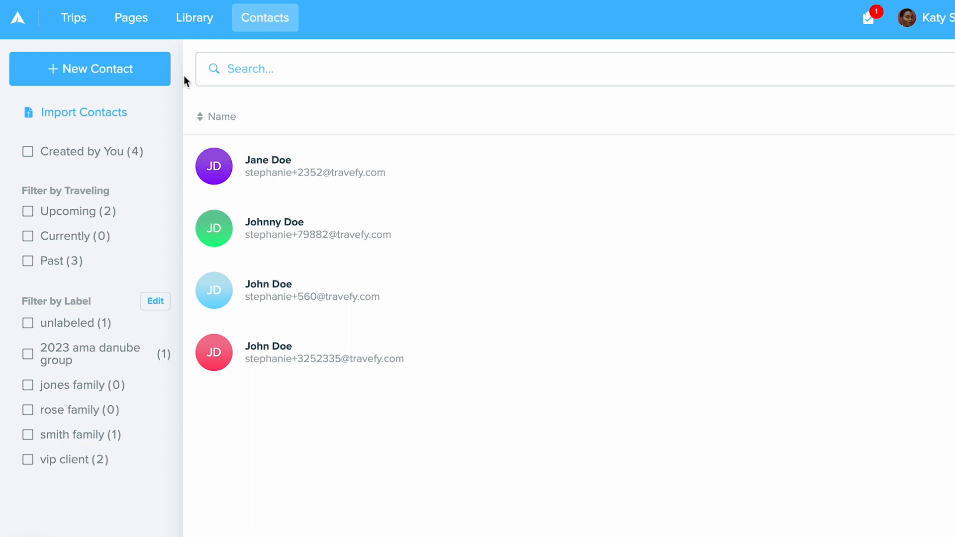
{"action": "mouse_move", "coordinate": [101, 73]}
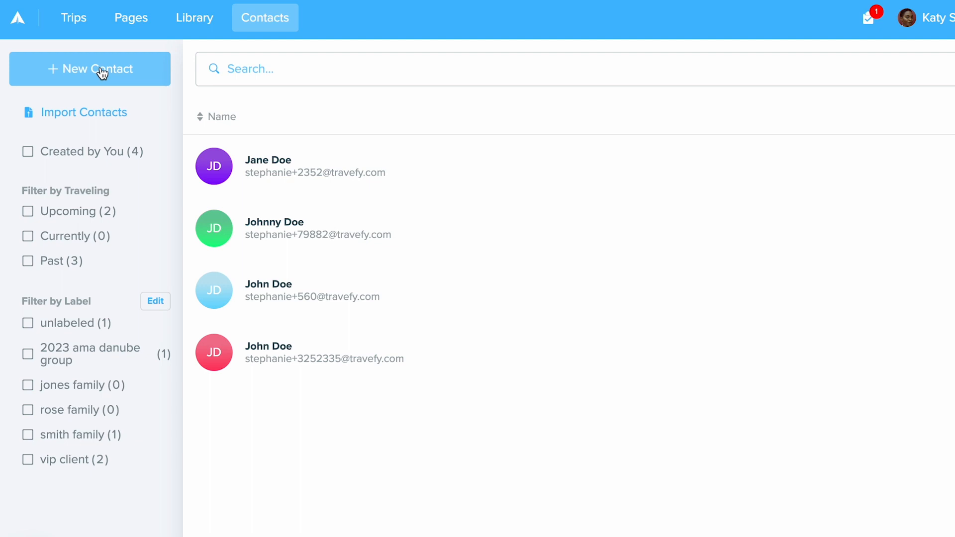
{"action": "mouse_move", "coordinate": [72, 119]}
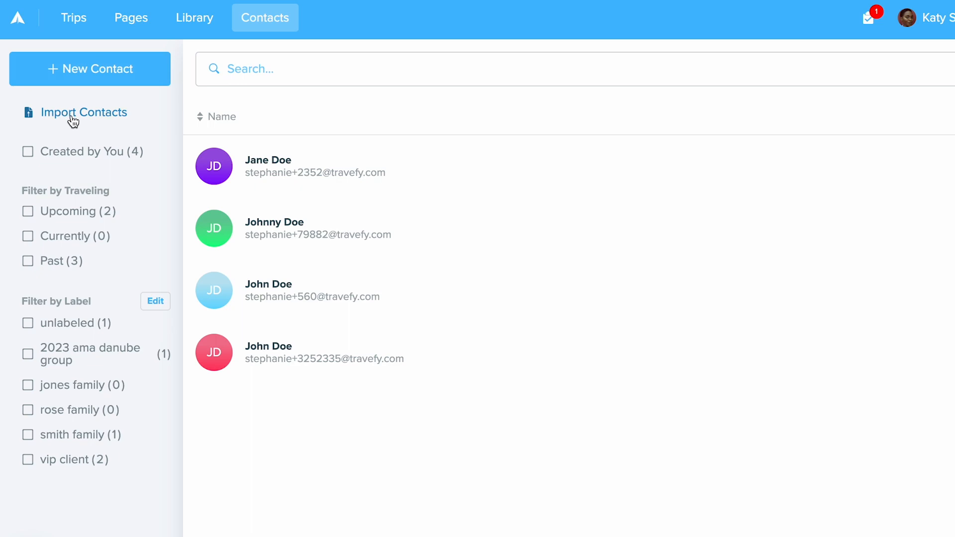
{"action": "left_click", "coordinate": [84, 112]}
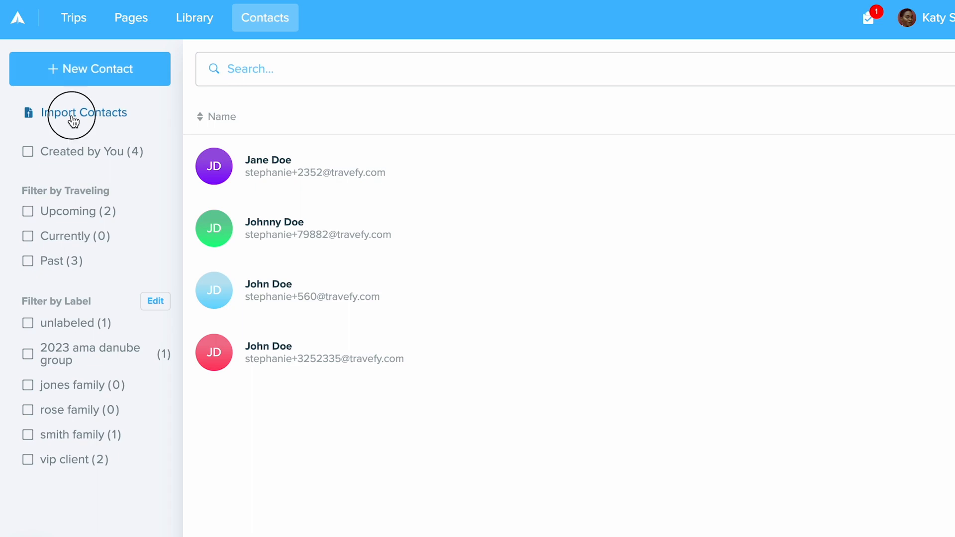
{"action": "left_click", "coordinate": [85, 112]}
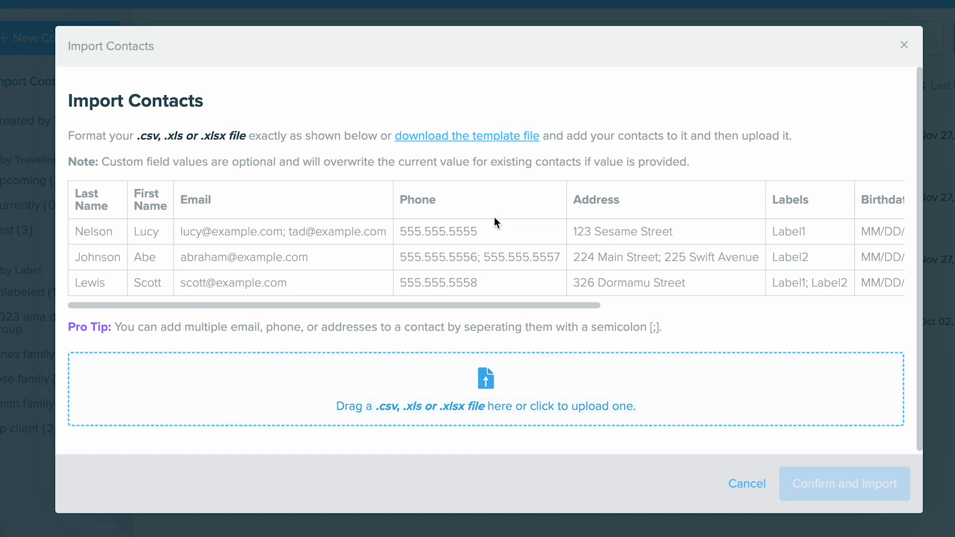
{"action": "mouse_move", "coordinate": [401, 145]}
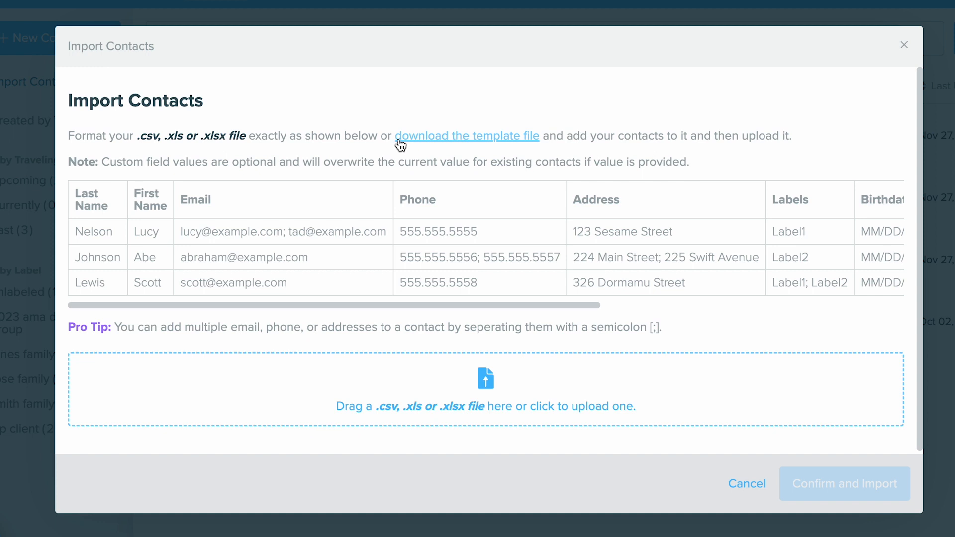
{"action": "mouse_move", "coordinate": [533, 143]}
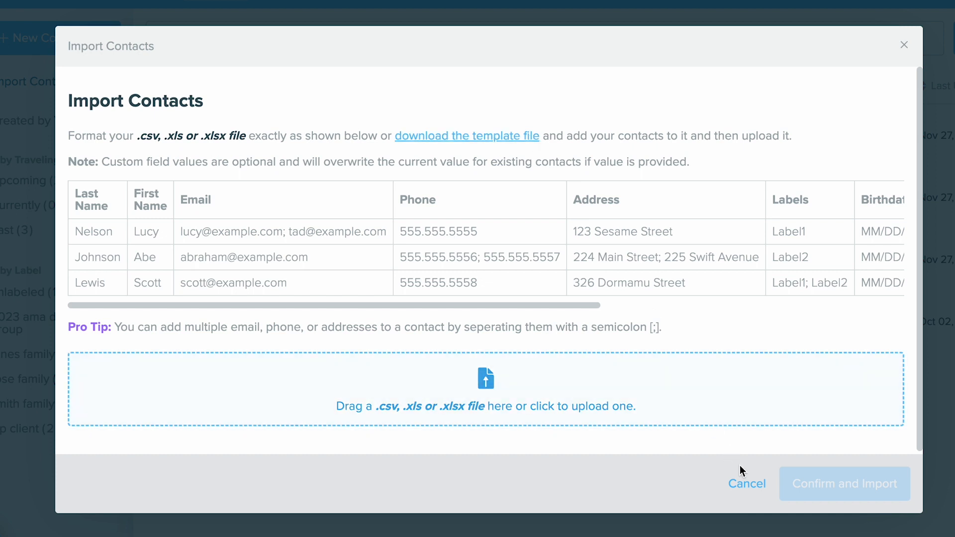
{"action": "left_click", "coordinate": [746, 484]}
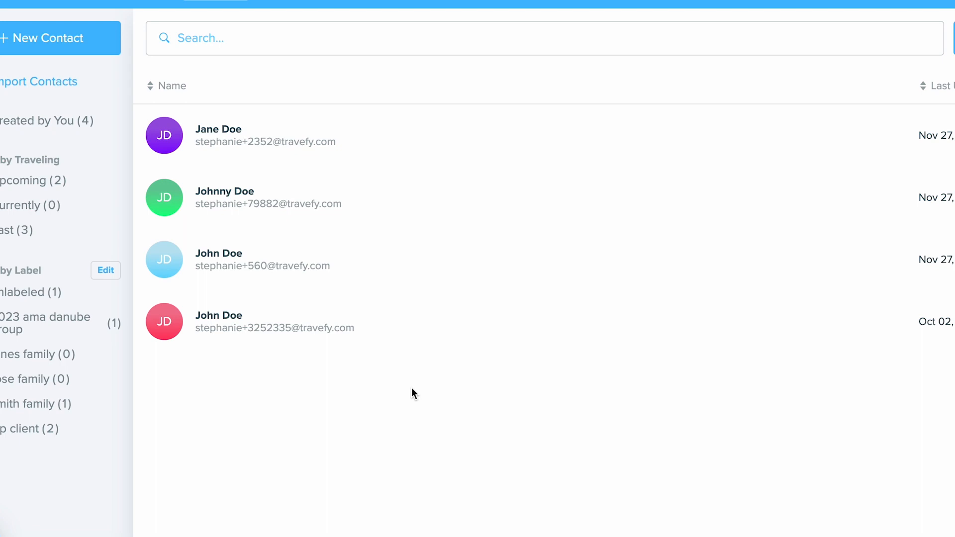
{"action": "left_click", "coordinate": [218, 129]}
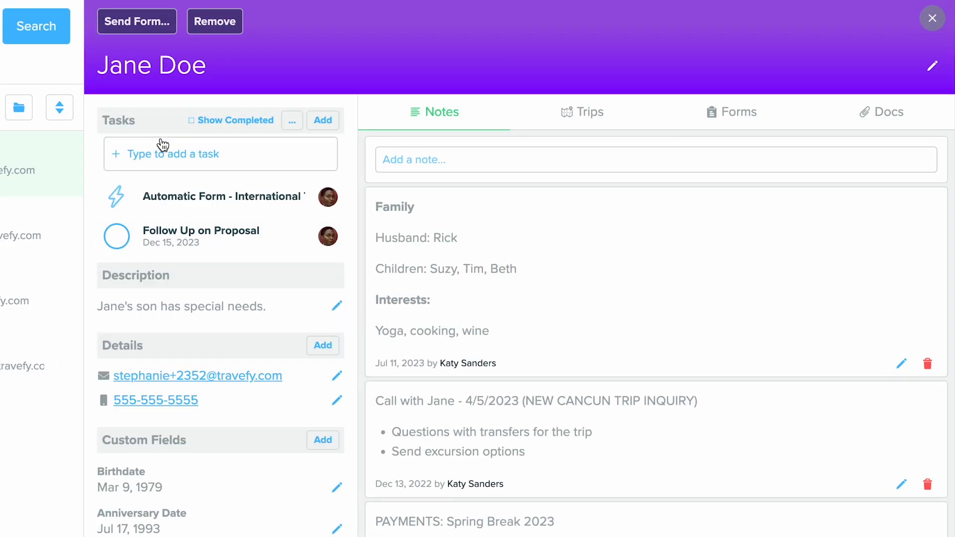
{"action": "mouse_move", "coordinate": [361, 271]}
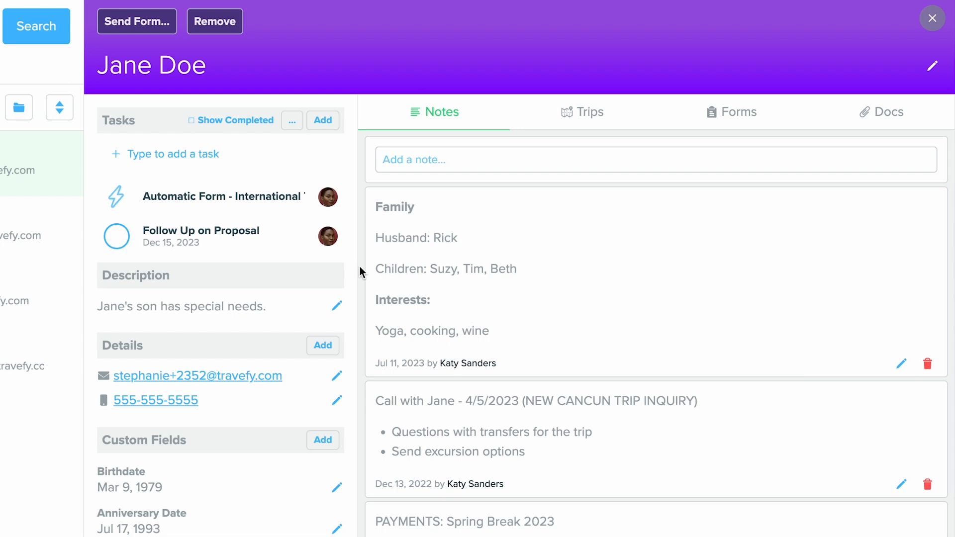
{"action": "scroll", "scroll_direction": "down", "scroll_amount": 3}
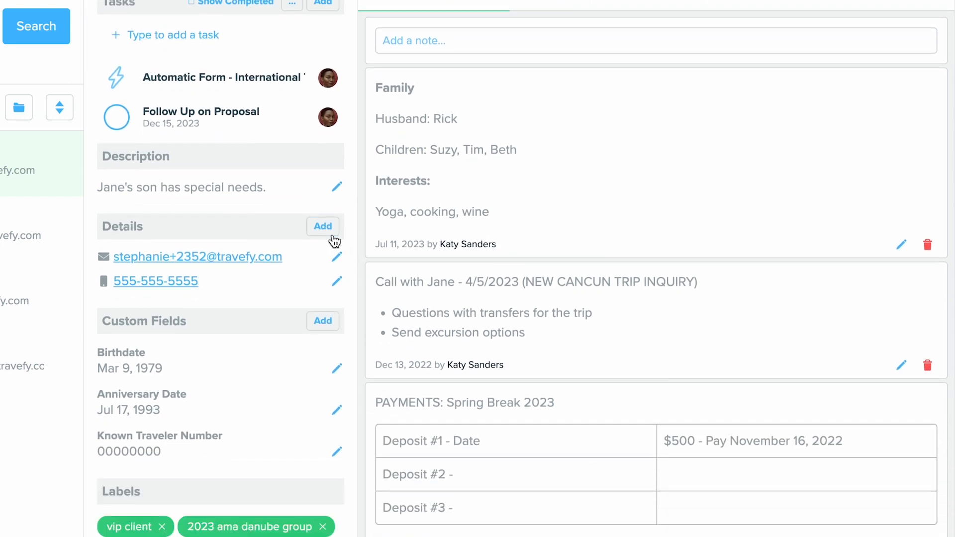
{"action": "mouse_move", "coordinate": [253, 252]}
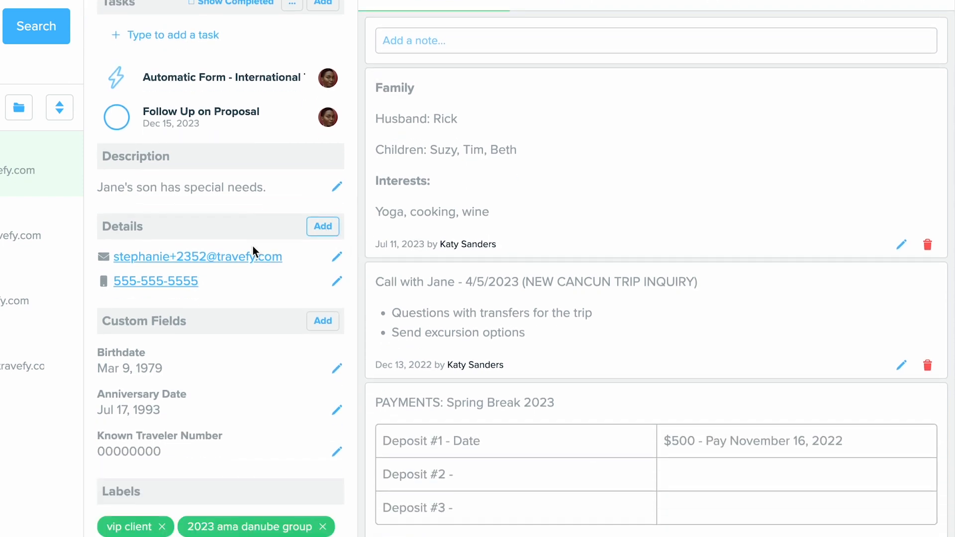
{"action": "left_click", "coordinate": [323, 226]}
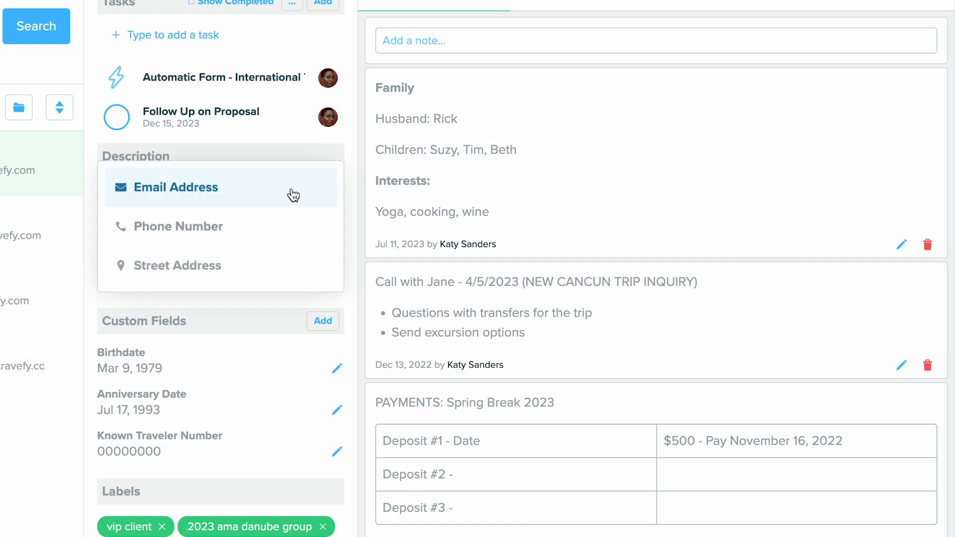
{"action": "mouse_move", "coordinate": [292, 261]}
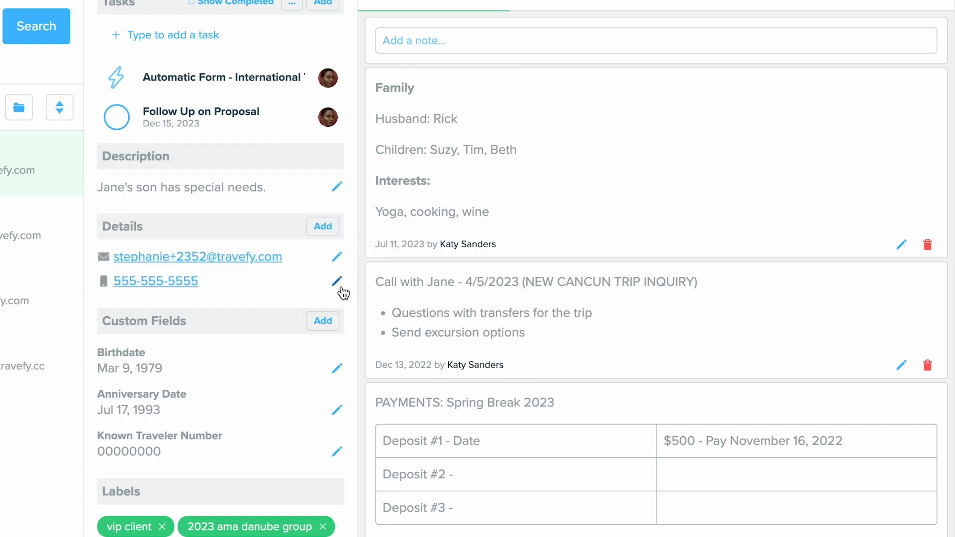
- Browse the addable custom fields and start a blank Frequent Flyer Number entry
{"action": "left_click", "coordinate": [322, 320]}
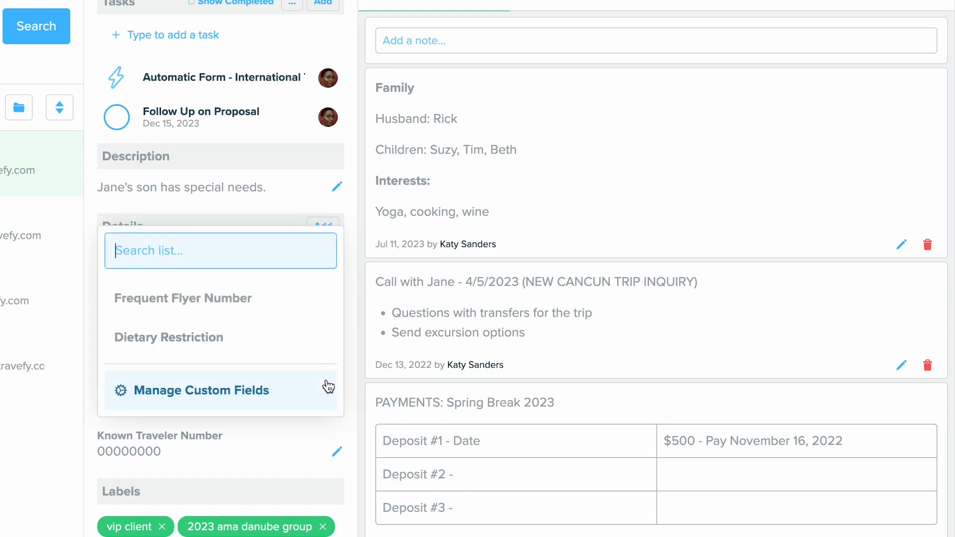
{"action": "mouse_move", "coordinate": [353, 379]}
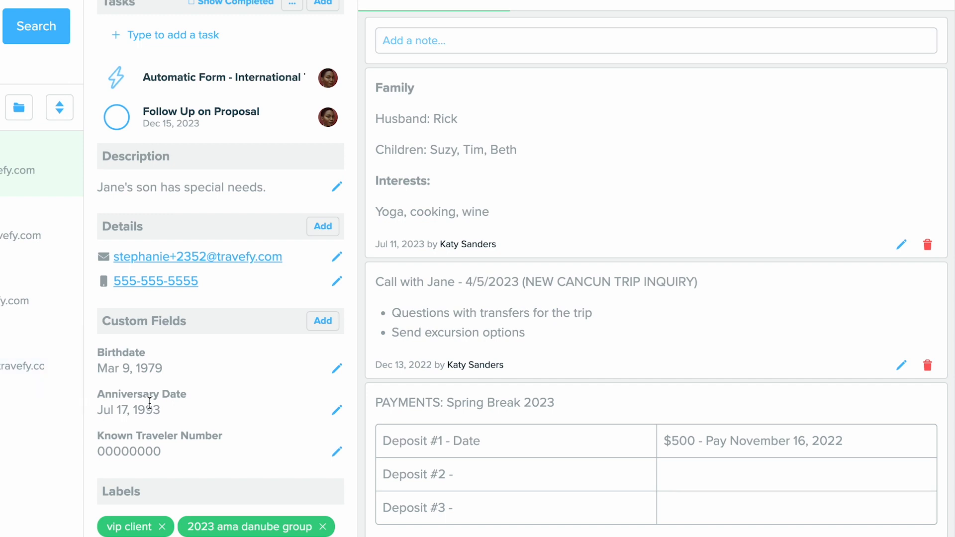
{"action": "mouse_move", "coordinate": [208, 449]}
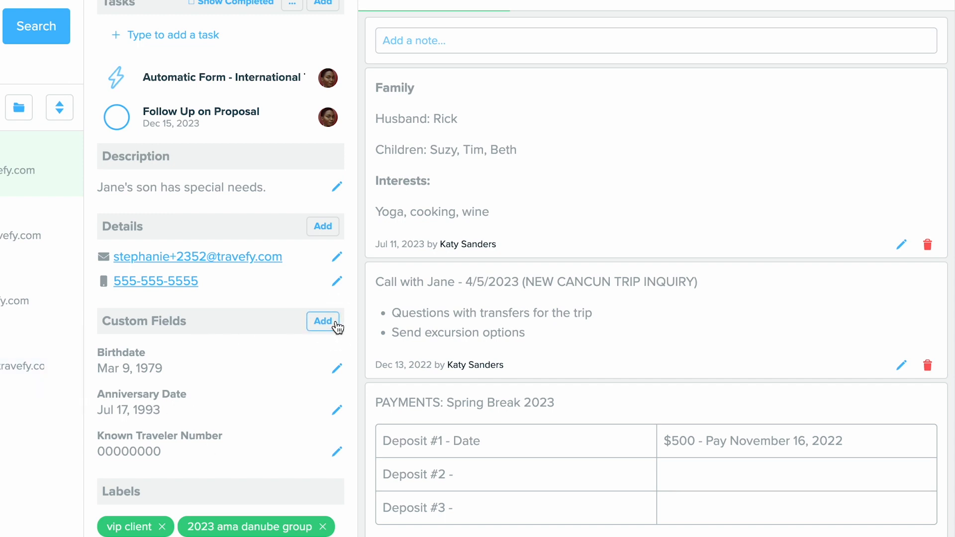
{"action": "left_click", "coordinate": [322, 321]}
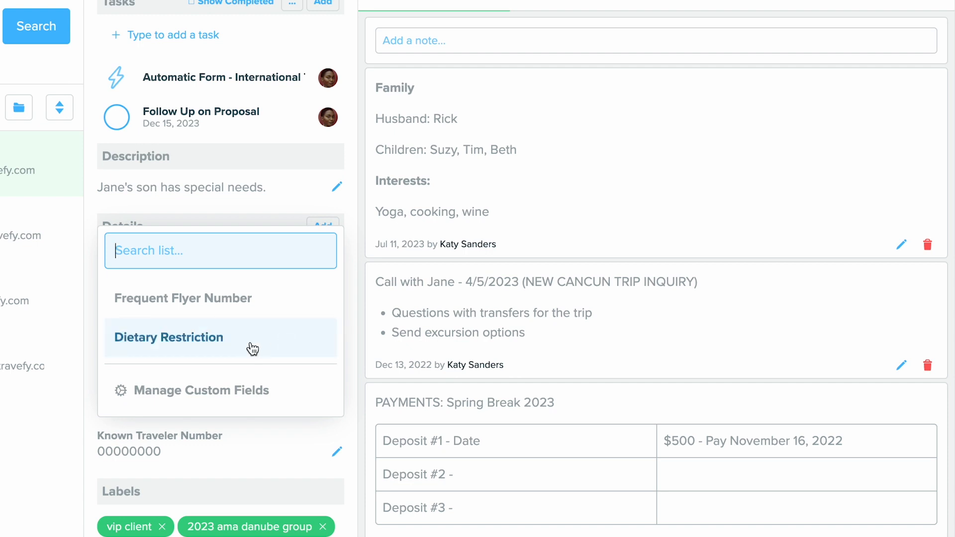
{"action": "mouse_move", "coordinate": [203, 390]}
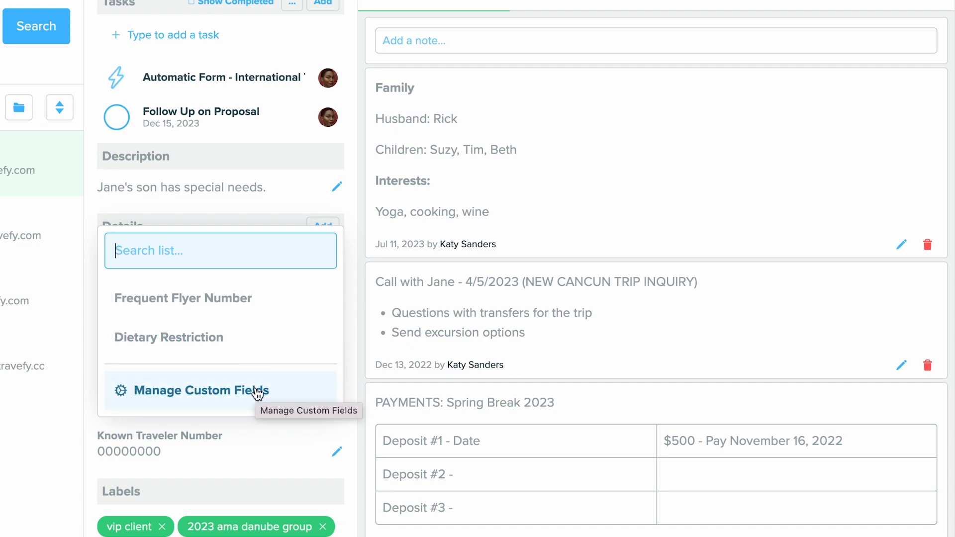
{"action": "left_click", "coordinate": [200, 390]}
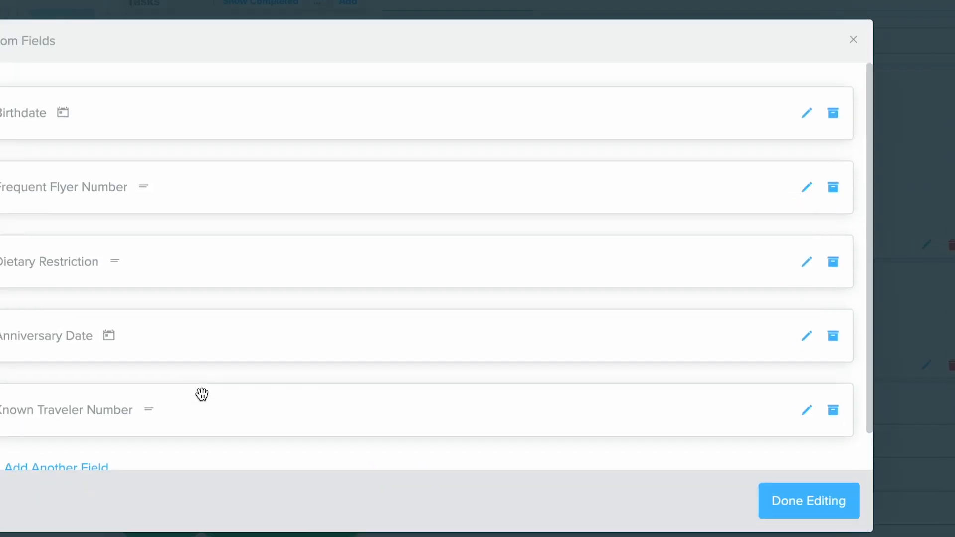
{"action": "left_click", "coordinate": [55, 467]}
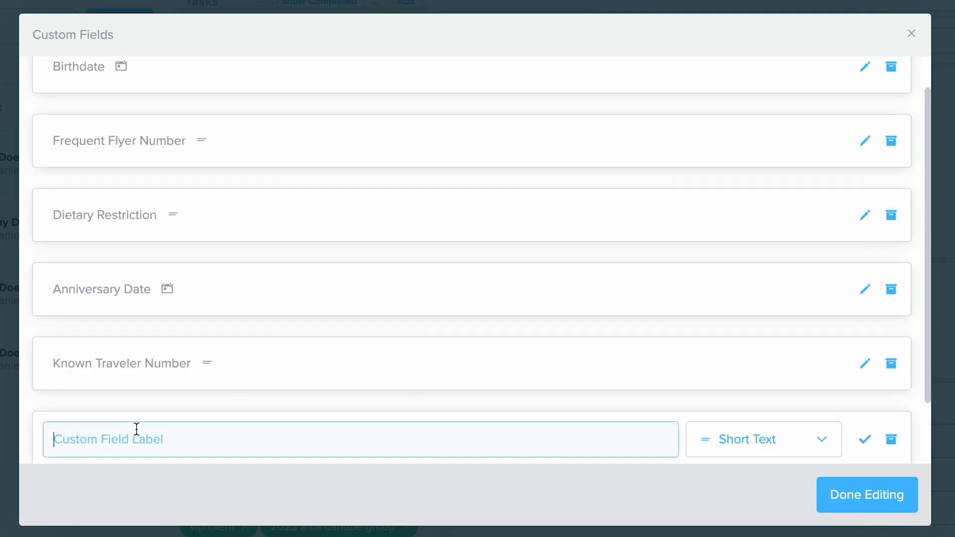
{"action": "scroll", "scroll_direction": "down", "scroll_amount": 3}
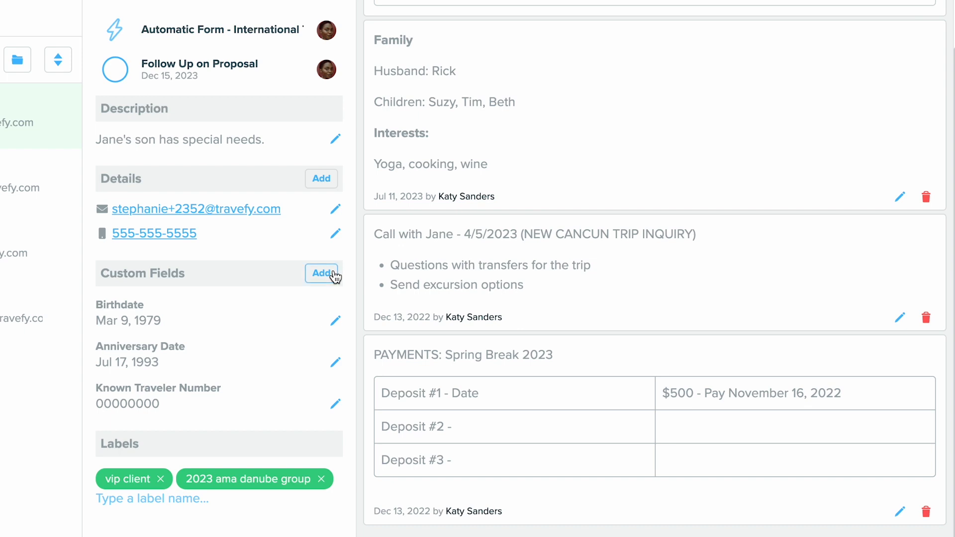
{"action": "left_click", "coordinate": [321, 273]}
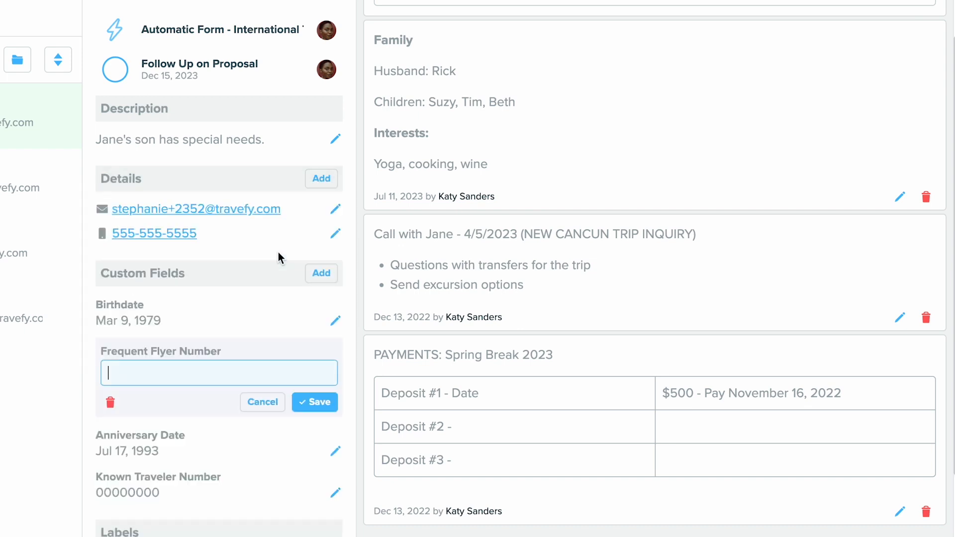
{"action": "mouse_move", "coordinate": [124, 396]}
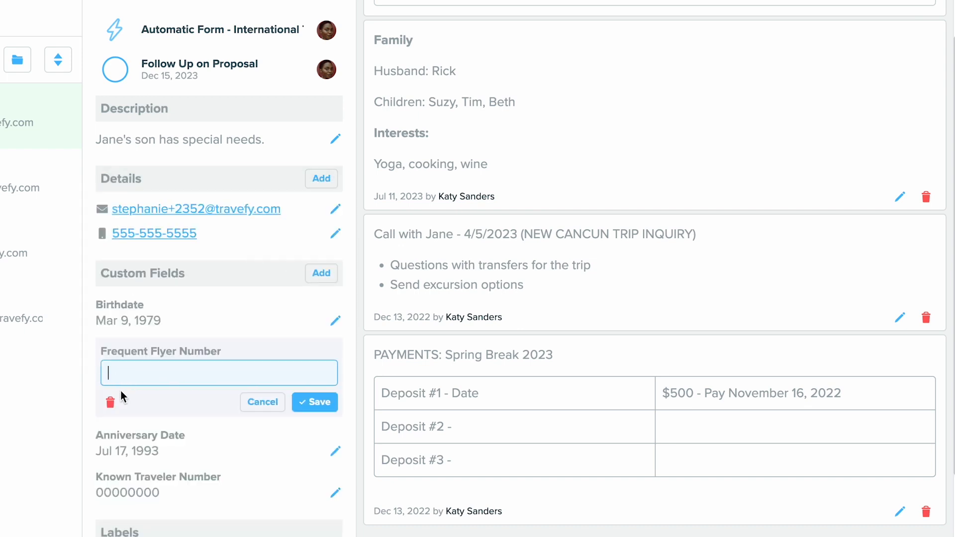
- Delete the blank Frequent Flyer Number entry, keeping Birthdate, Anniversary Date and Known Traveler Number
{"action": "left_click", "coordinate": [263, 402]}
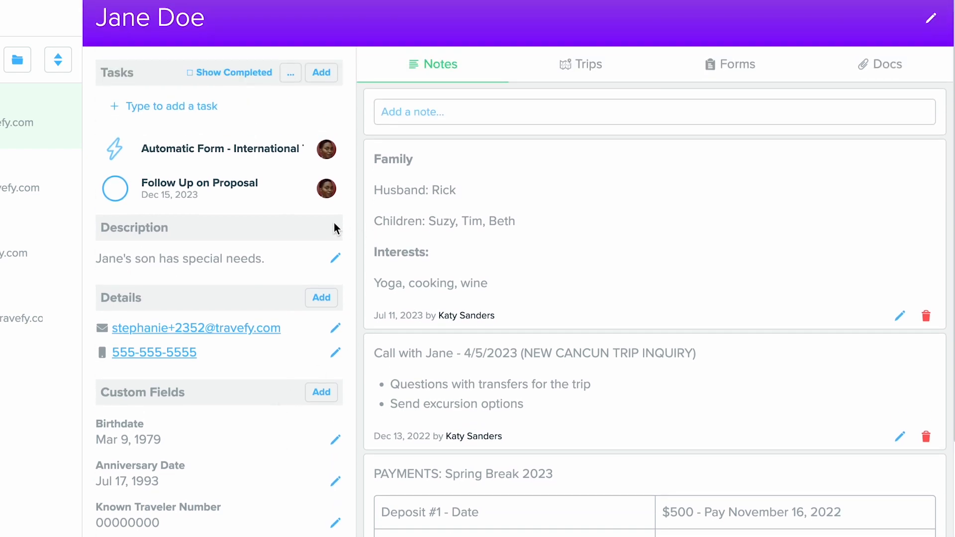
{"action": "mouse_move", "coordinate": [338, 273]}
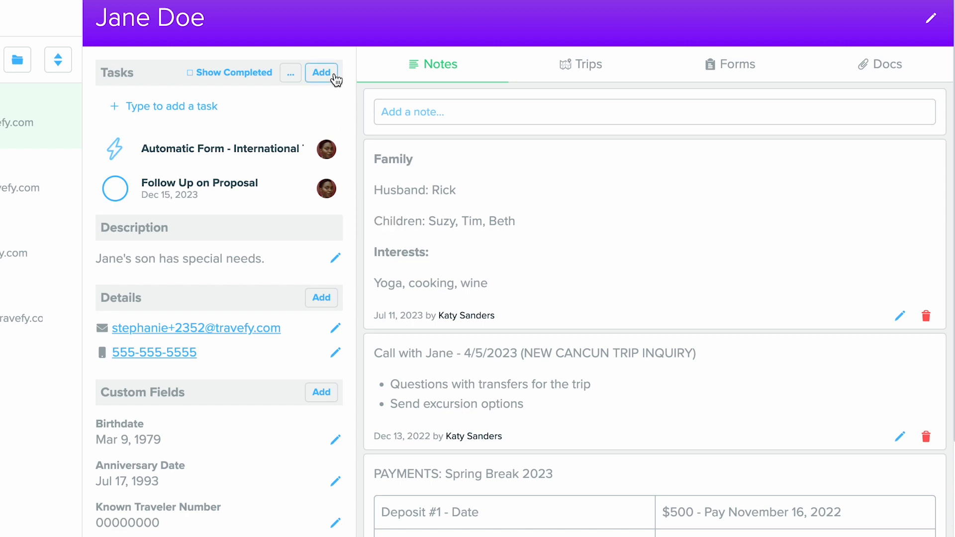
{"action": "left_click", "coordinate": [321, 72]}
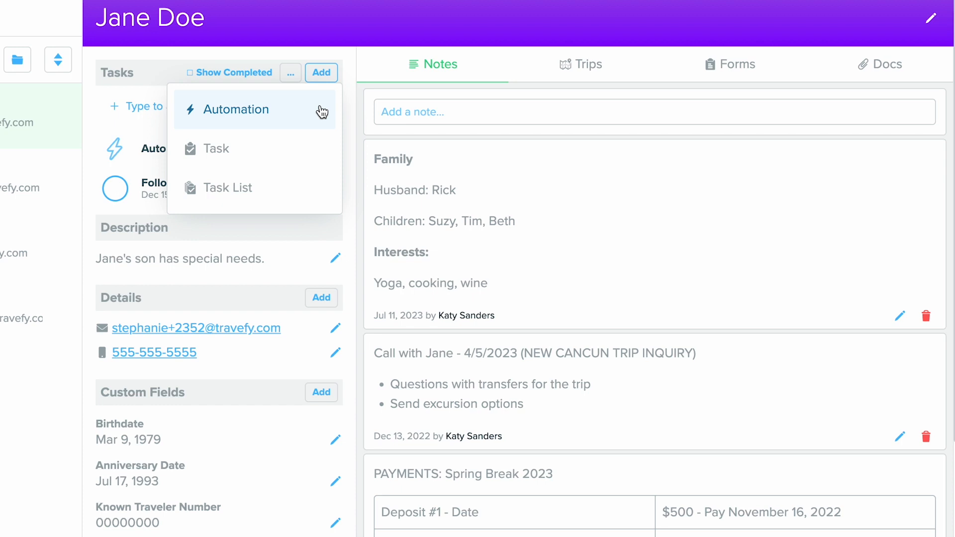
{"action": "mouse_move", "coordinate": [293, 152]}
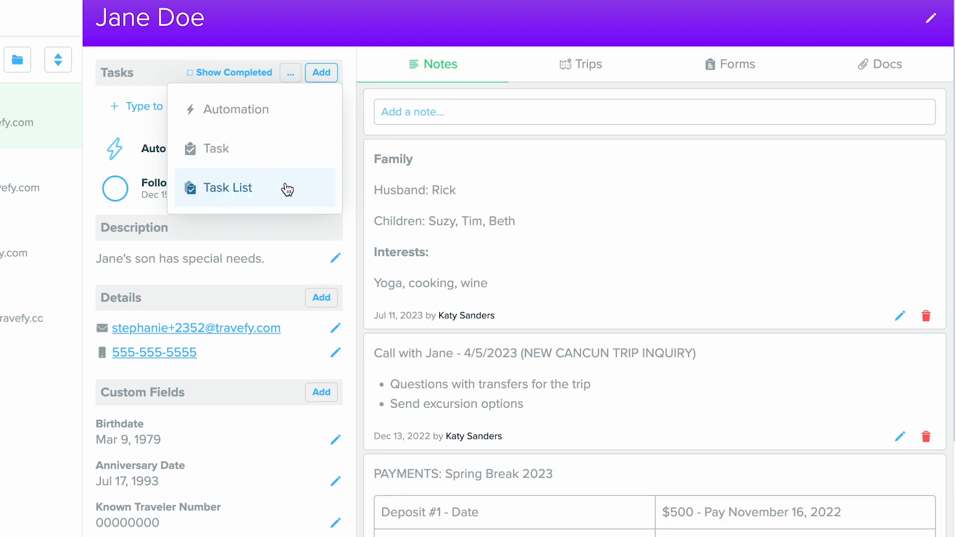
{"action": "mouse_move", "coordinate": [356, 112]}
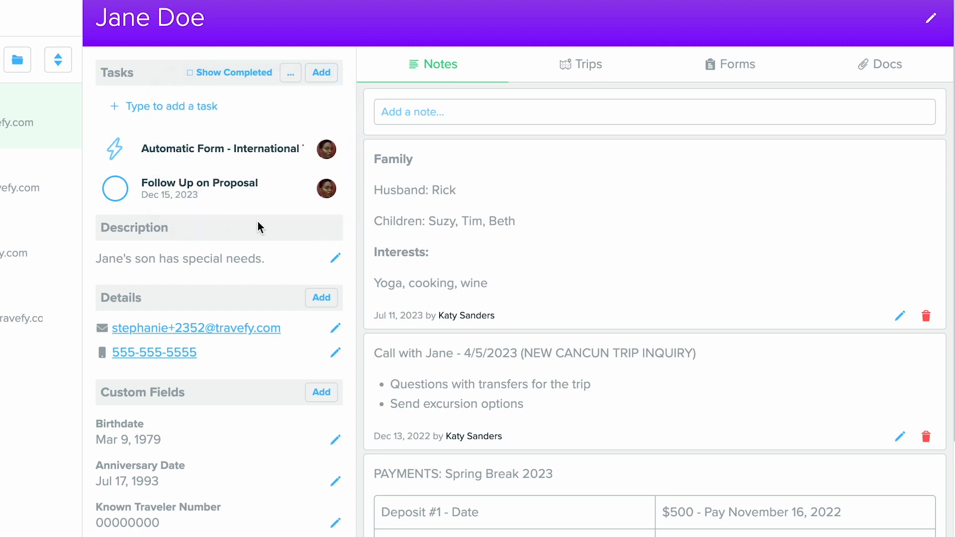
{"action": "scroll", "scroll_direction": "down", "scroll_amount": 3}
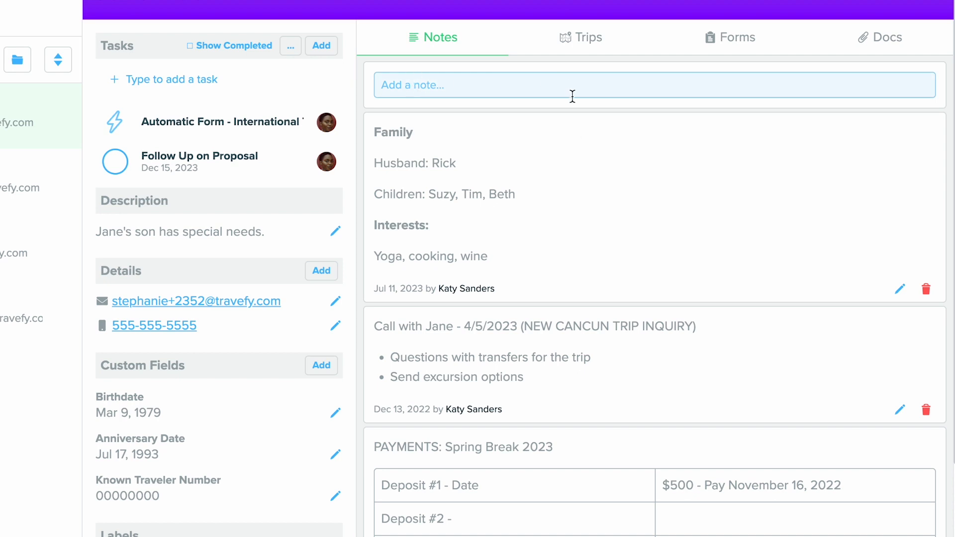
{"action": "scroll", "scroll_direction": "down", "scroll_amount": 3}
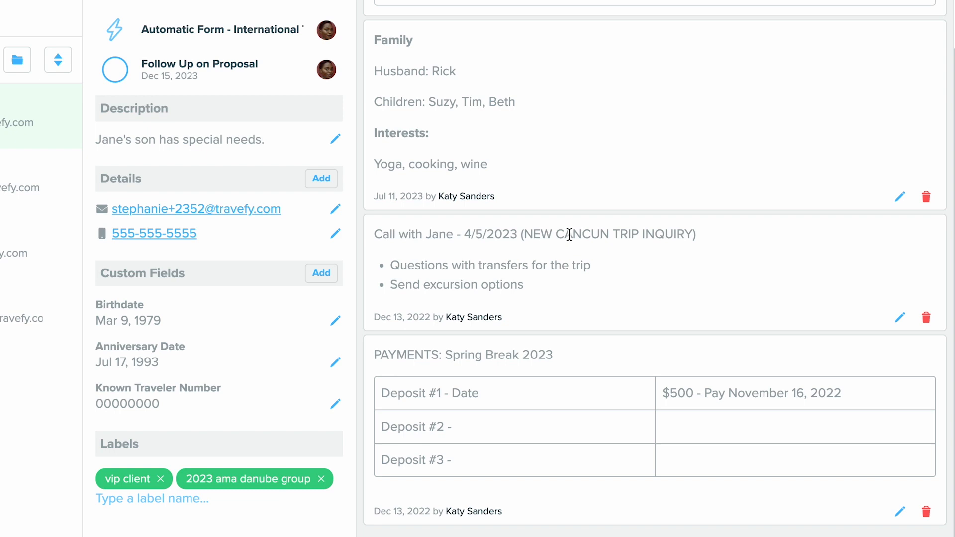
{"action": "mouse_move", "coordinate": [575, 228]}
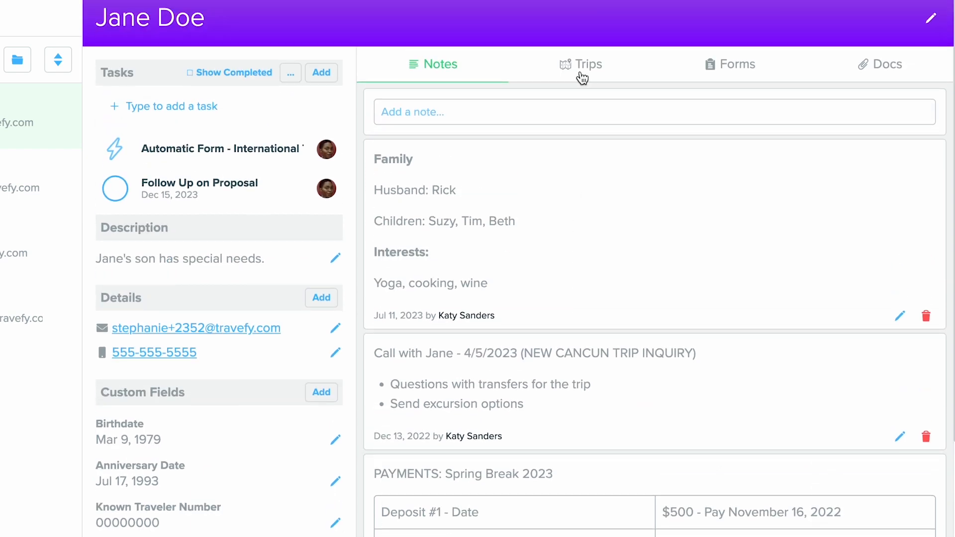
- View Jane Doe's three linked trips, then her responded Client Intake Form under Forms
{"action": "left_click", "coordinate": [586, 64]}
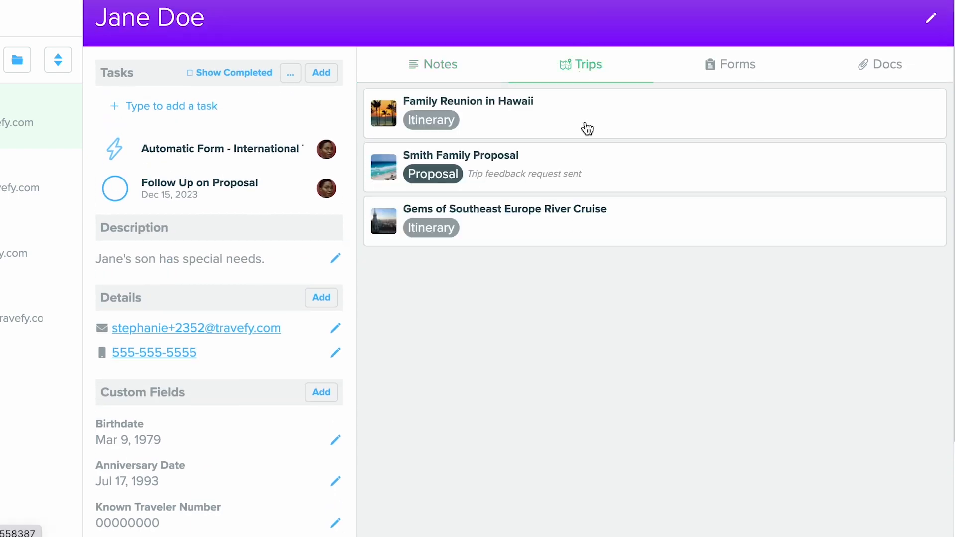
{"action": "mouse_move", "coordinate": [566, 234]}
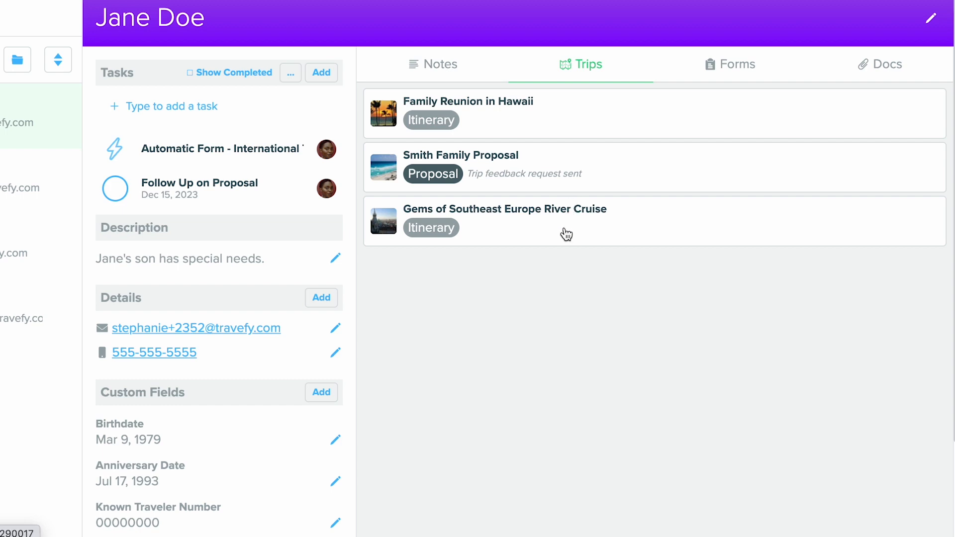
{"action": "left_click", "coordinate": [737, 64]}
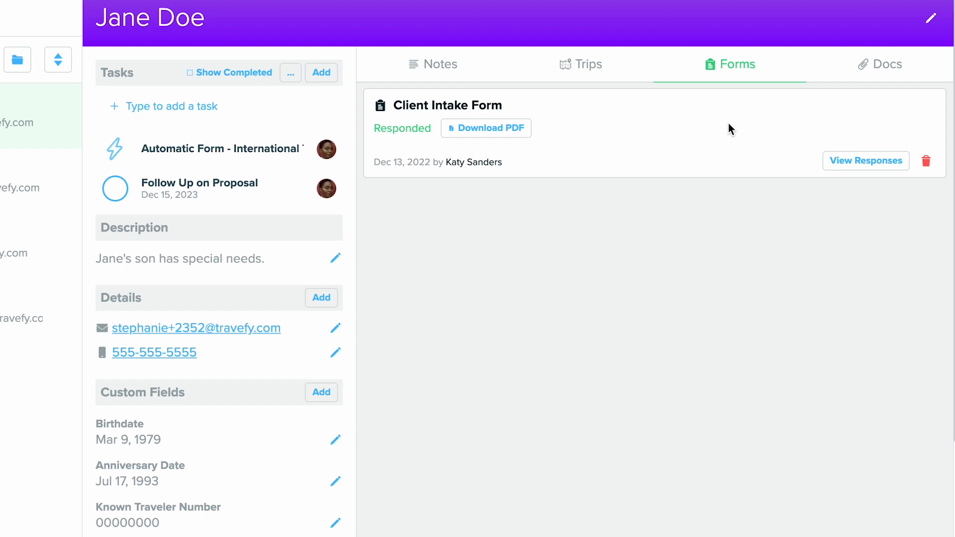
{"action": "left_click", "coordinate": [486, 128]}
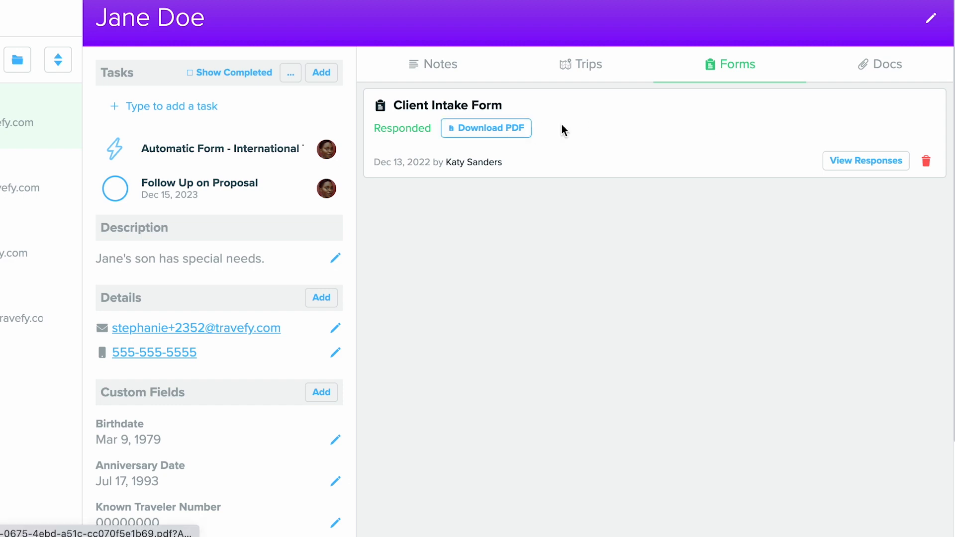
{"action": "left_click", "coordinate": [865, 160]}
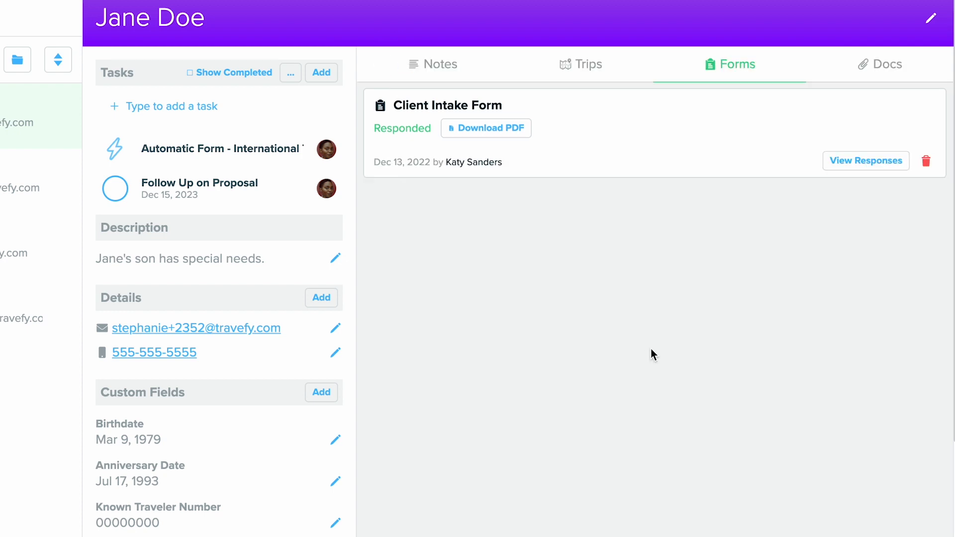
{"action": "mouse_move", "coordinate": [900, 67]}
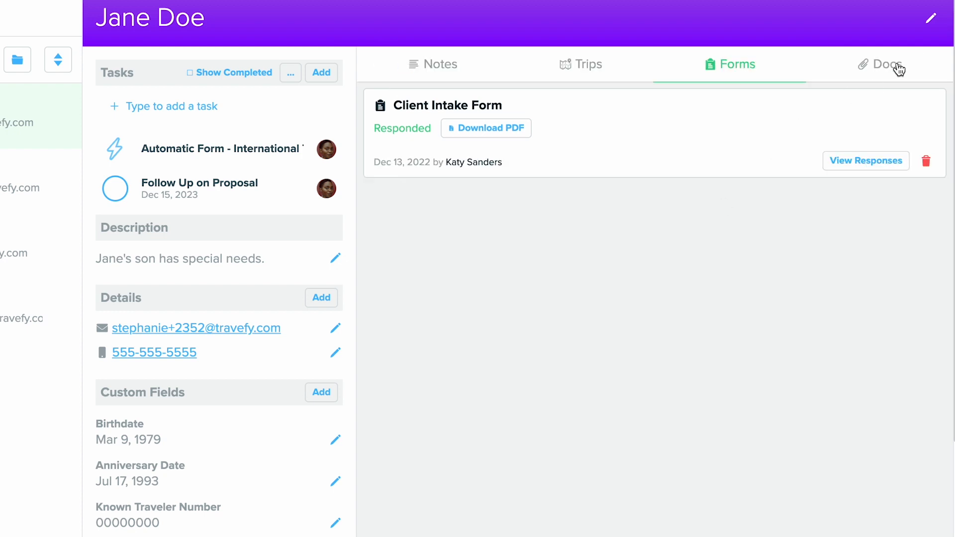
- Show Jane Doe's Docs section listing Global Entry Confirmation.pdf
{"action": "left_click", "coordinate": [879, 64]}
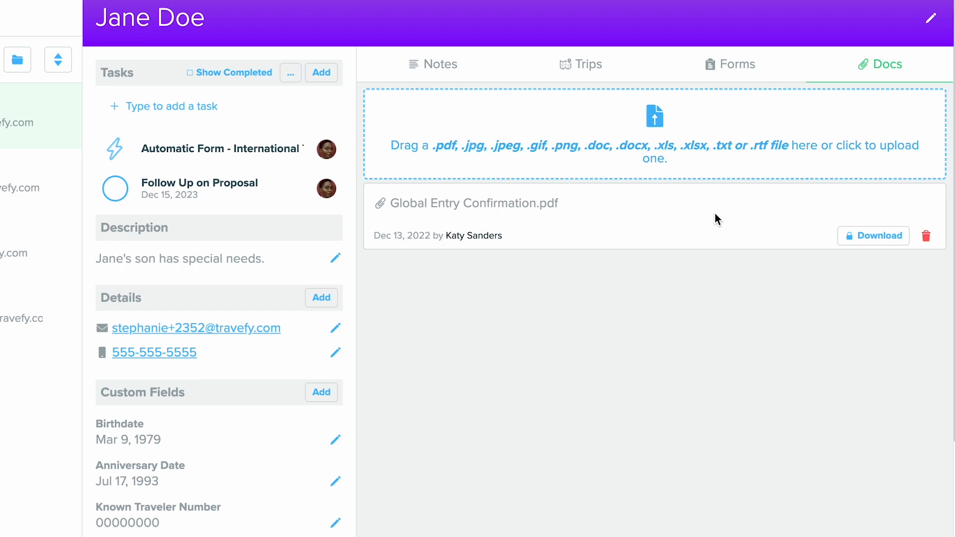
{"action": "mouse_move", "coordinate": [528, 187]}
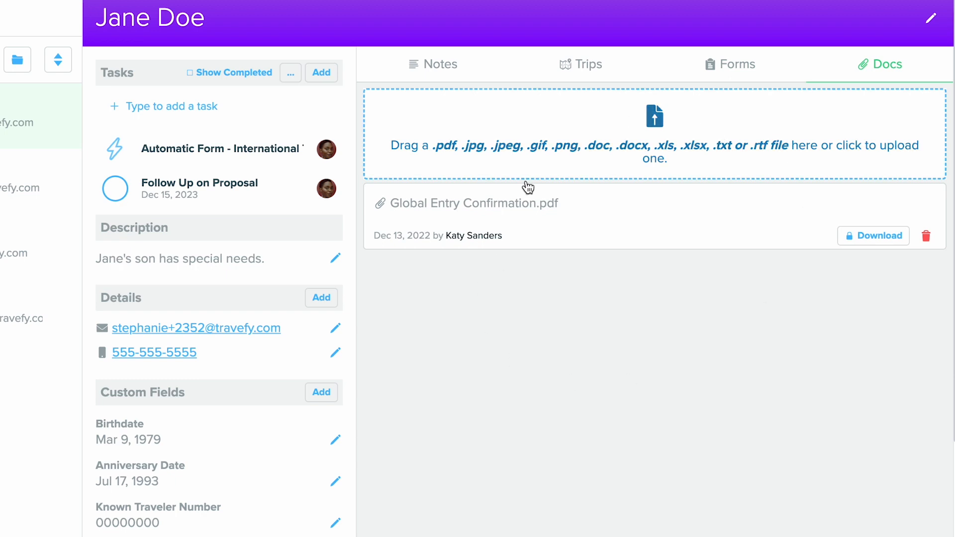
{"action": "mouse_move", "coordinate": [637, 271]}
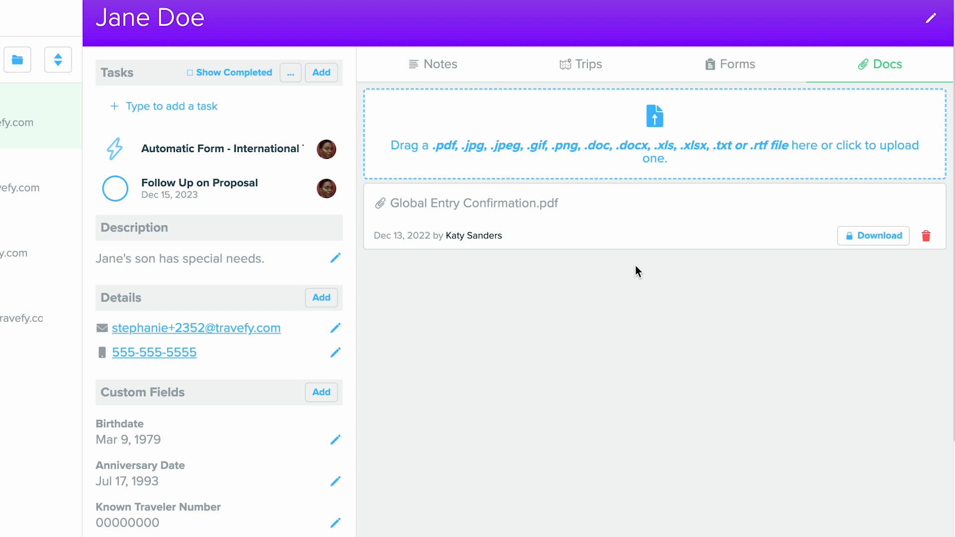